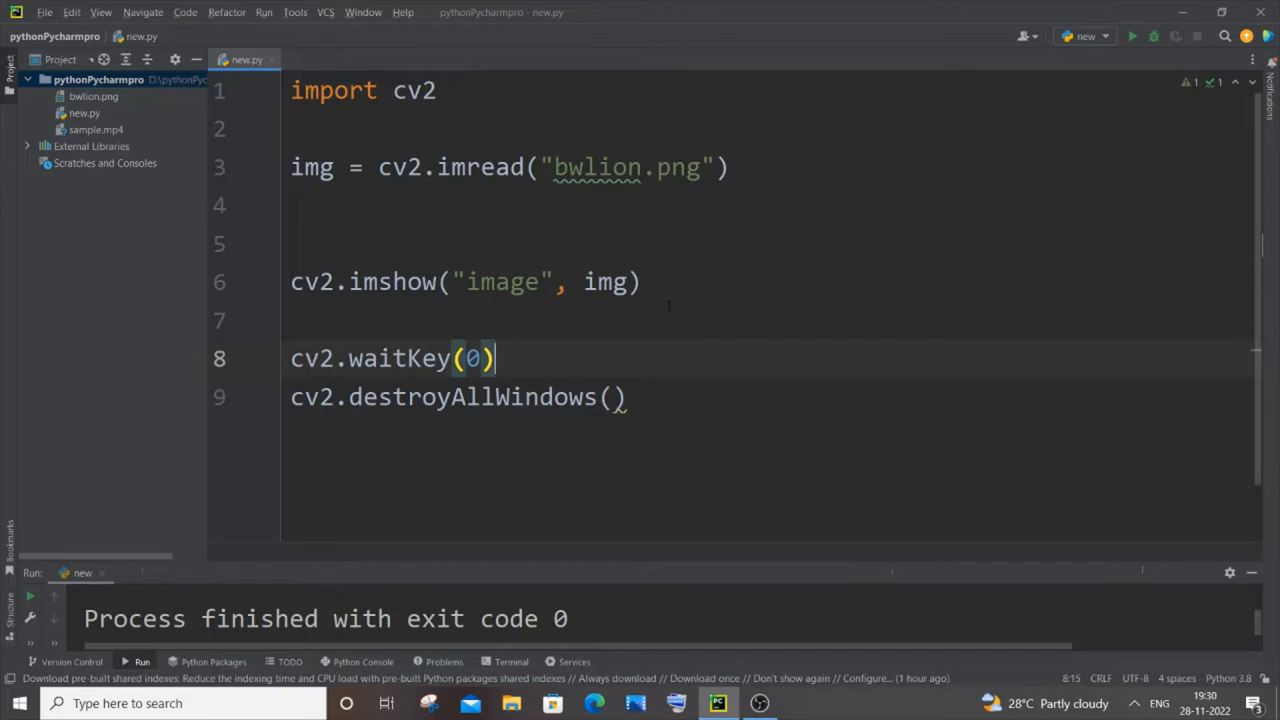
Run the existing script to preview the lion image, then close the preview window.
left_click(290, 320)
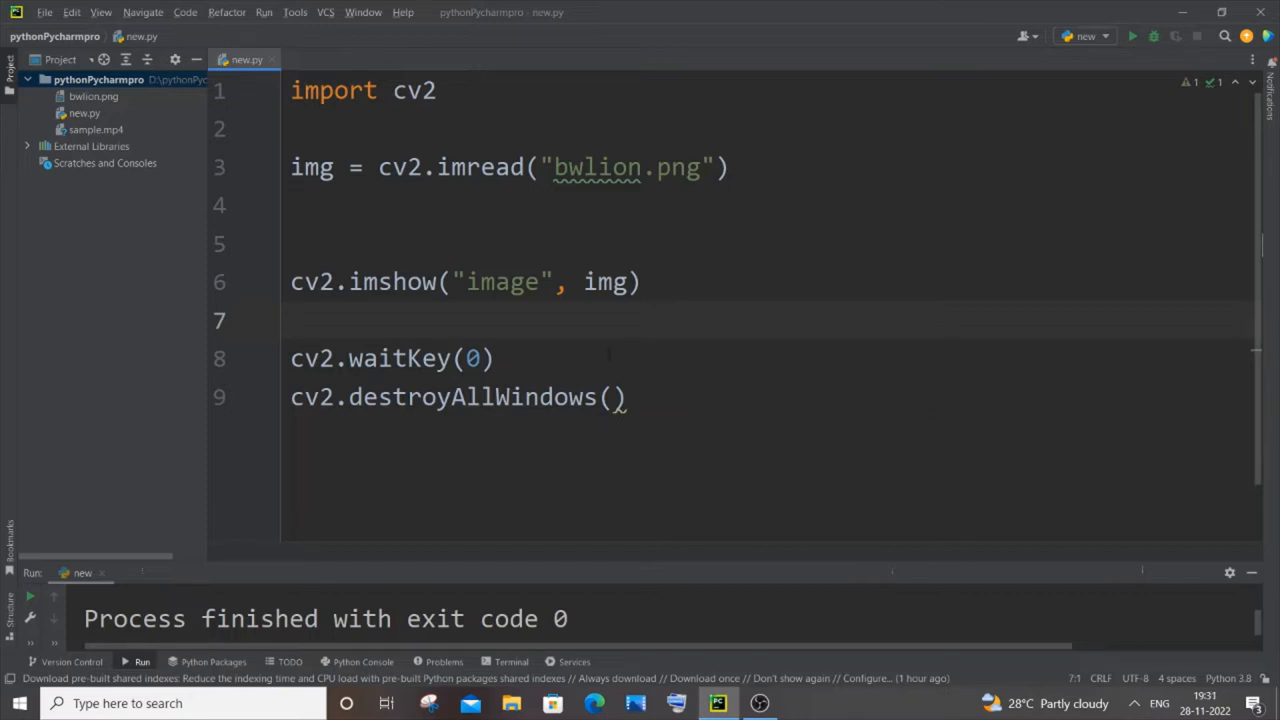
left_click(1132, 36)
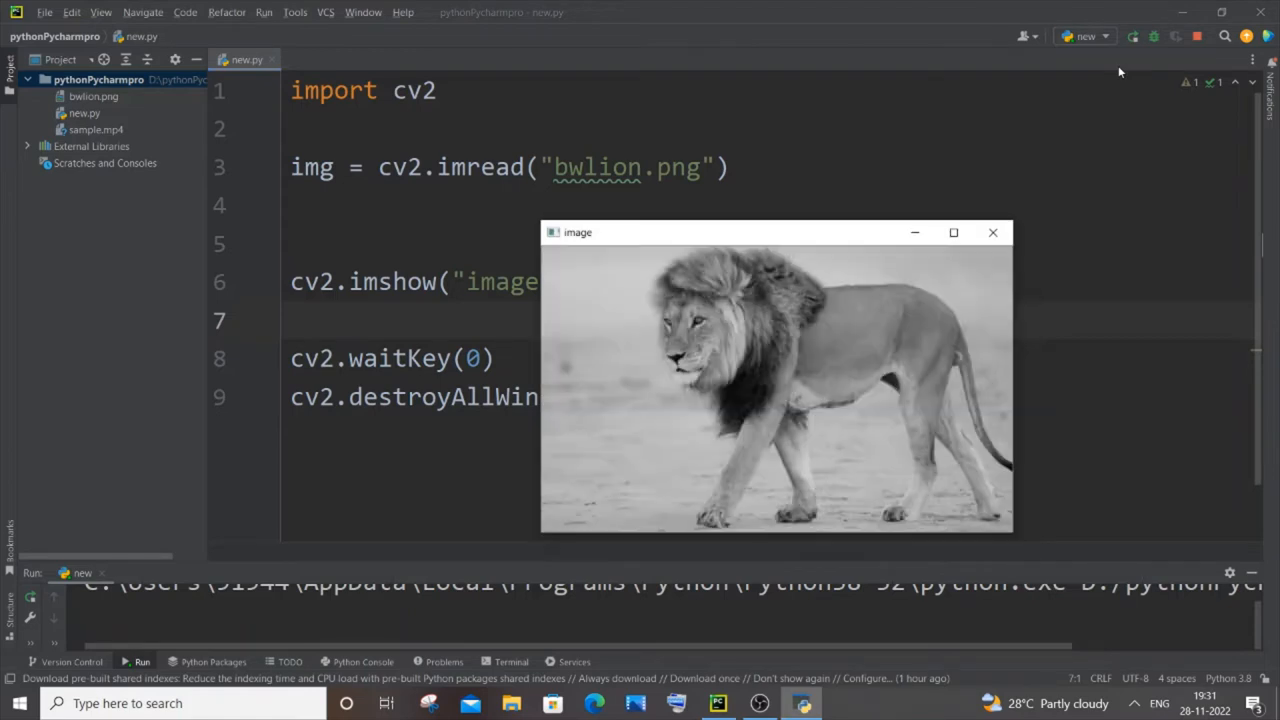
mouse_move(844, 256)
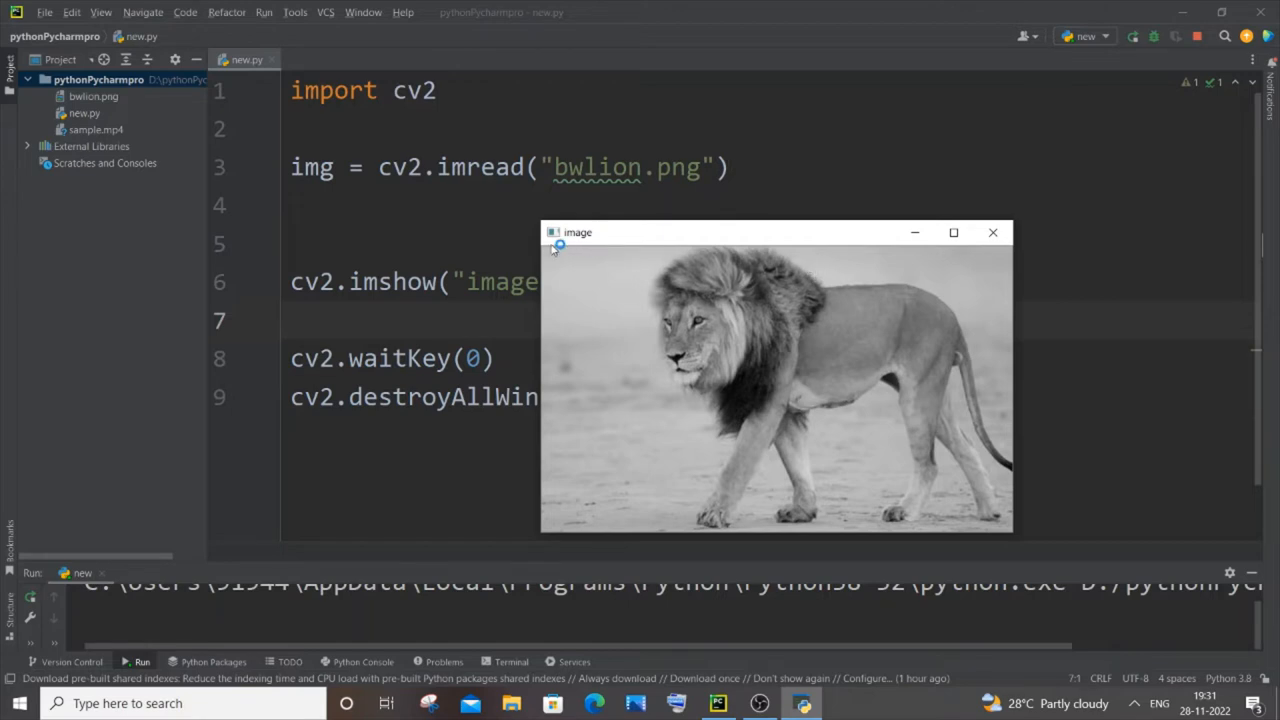
mouse_move(992, 232)
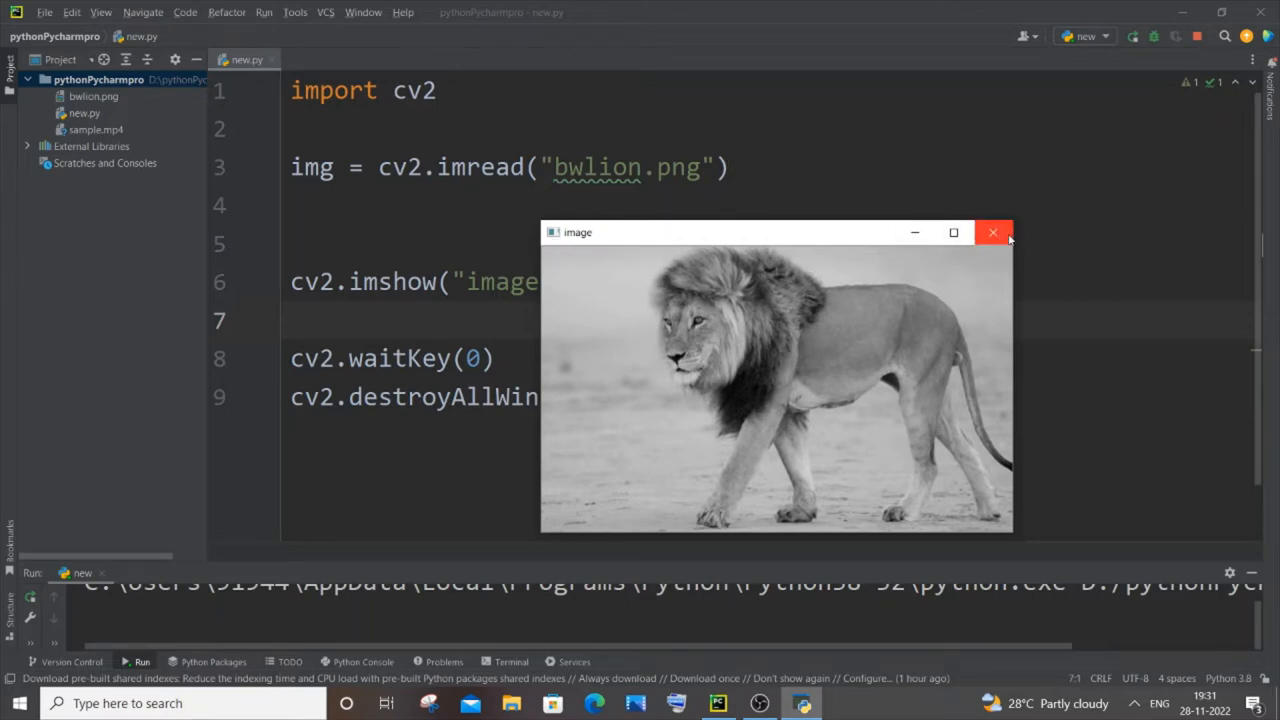
left_click(992, 232)
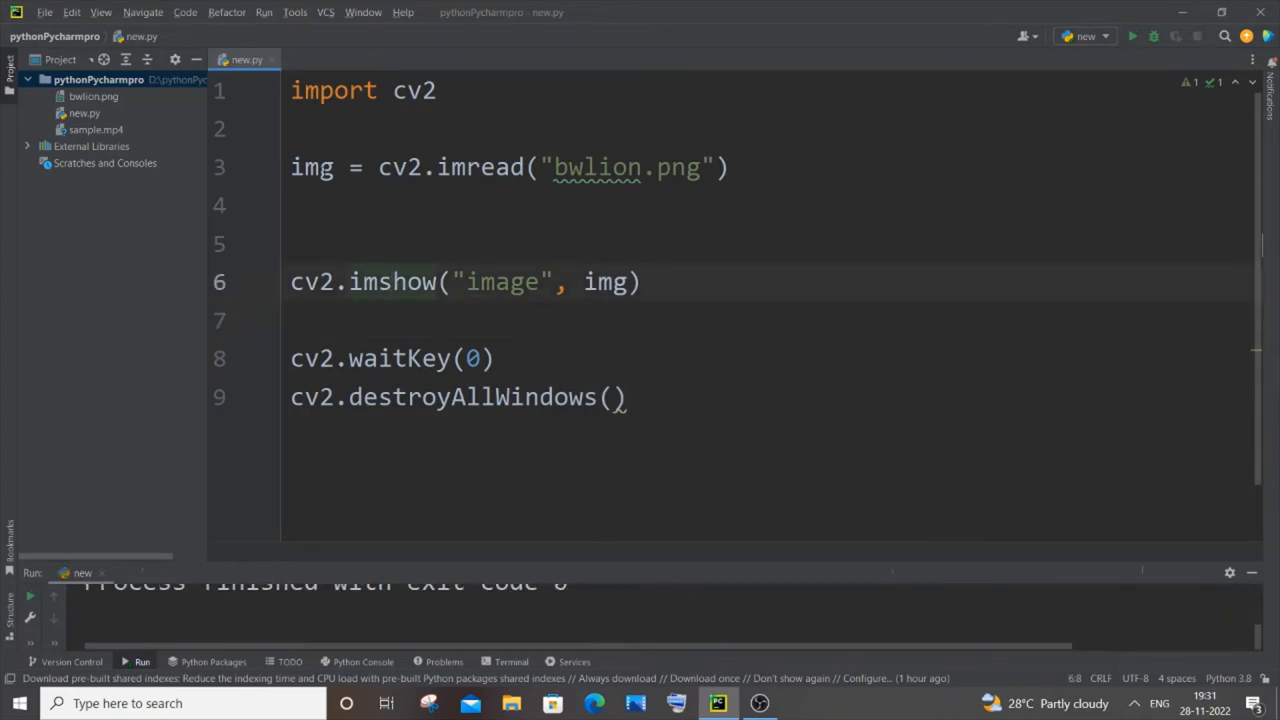
Add a new line img=cv2.copyMakeBorder() before the imshow call, picking it from autocomplete.
type("im")
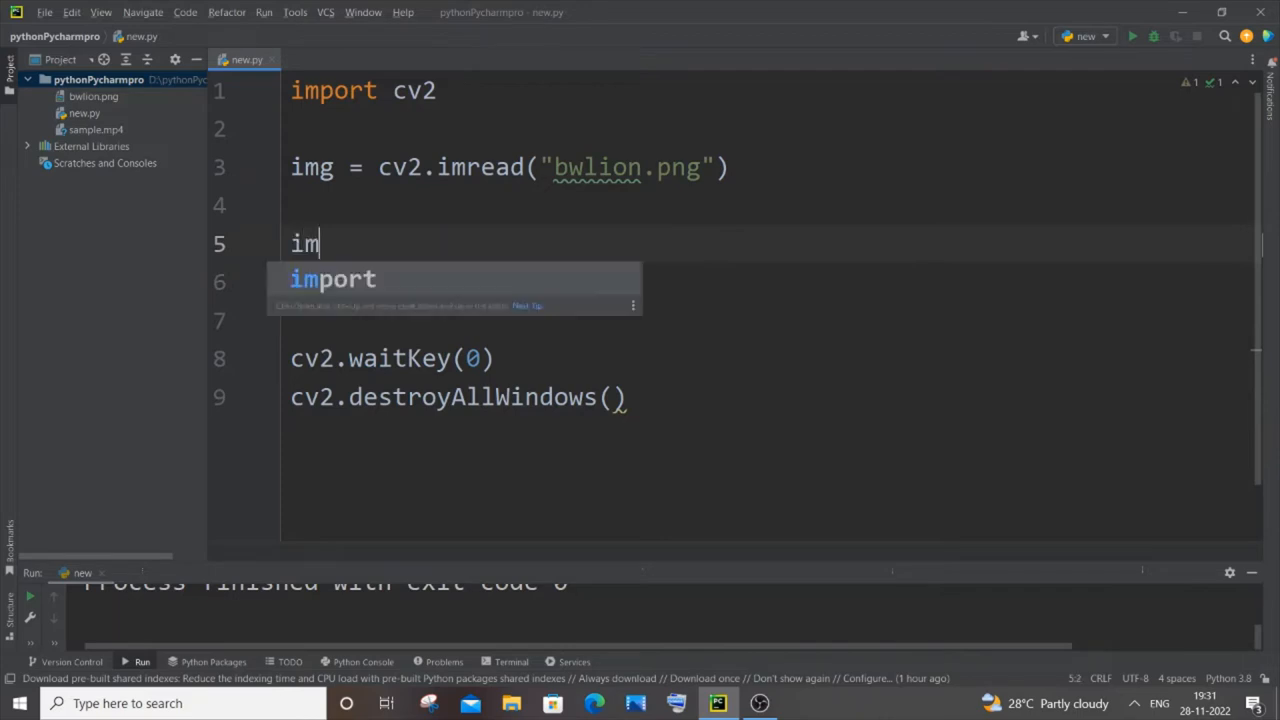
type("g=")
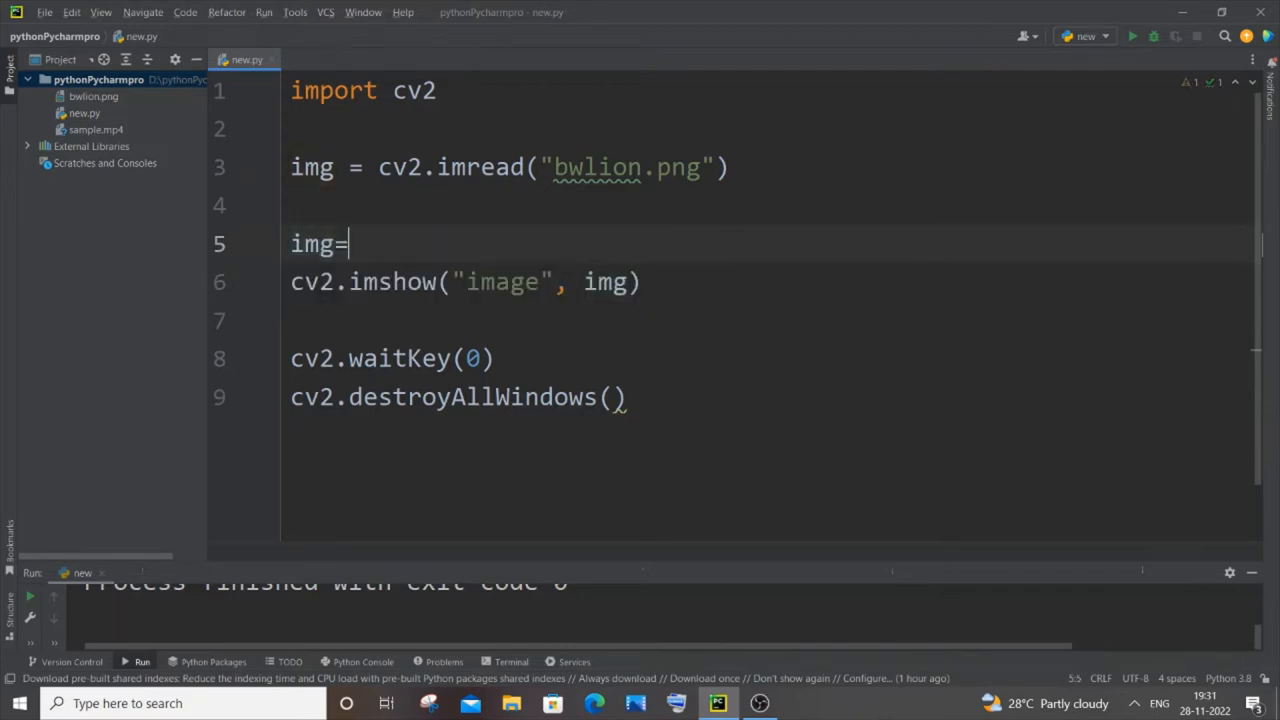
type("cv2")
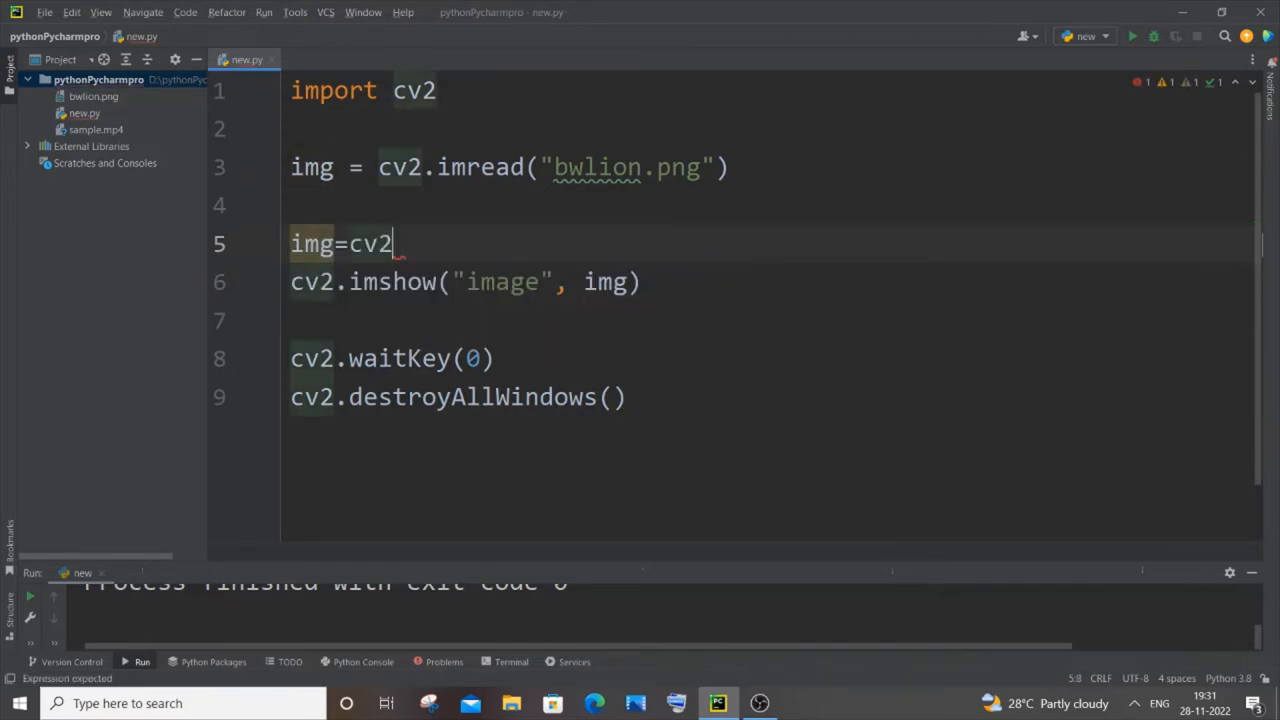
type(".")
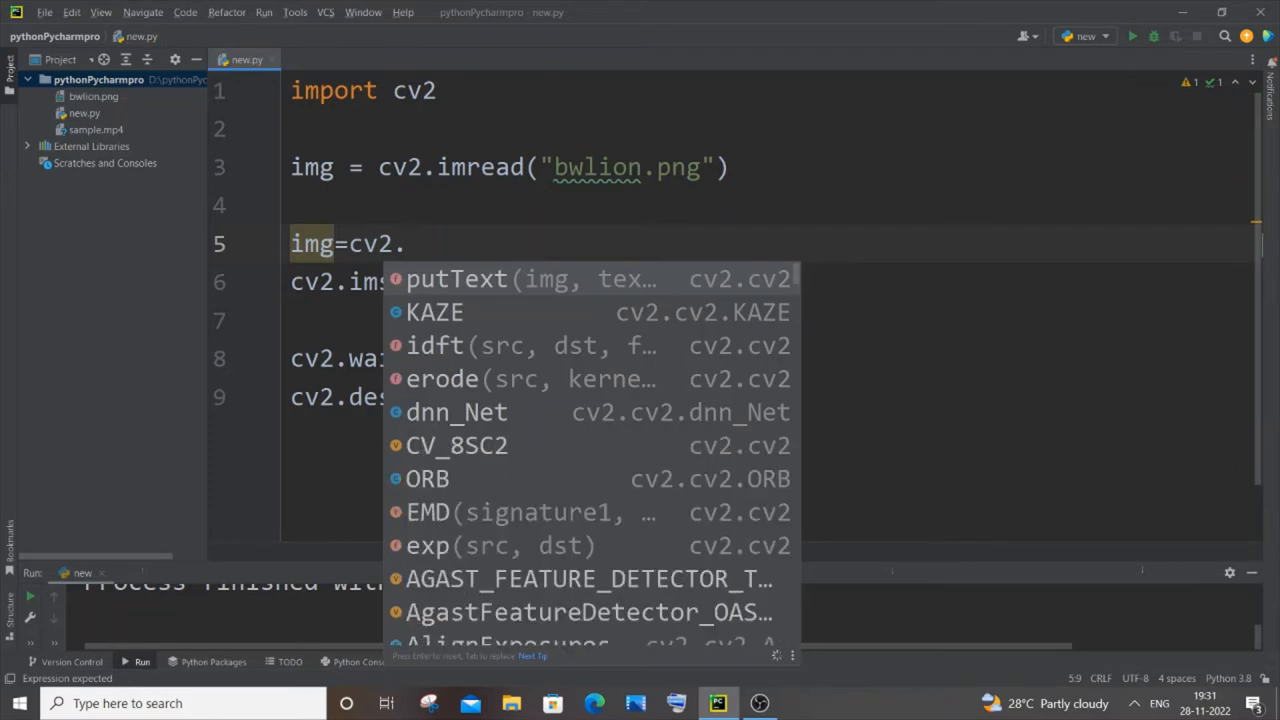
type("co")
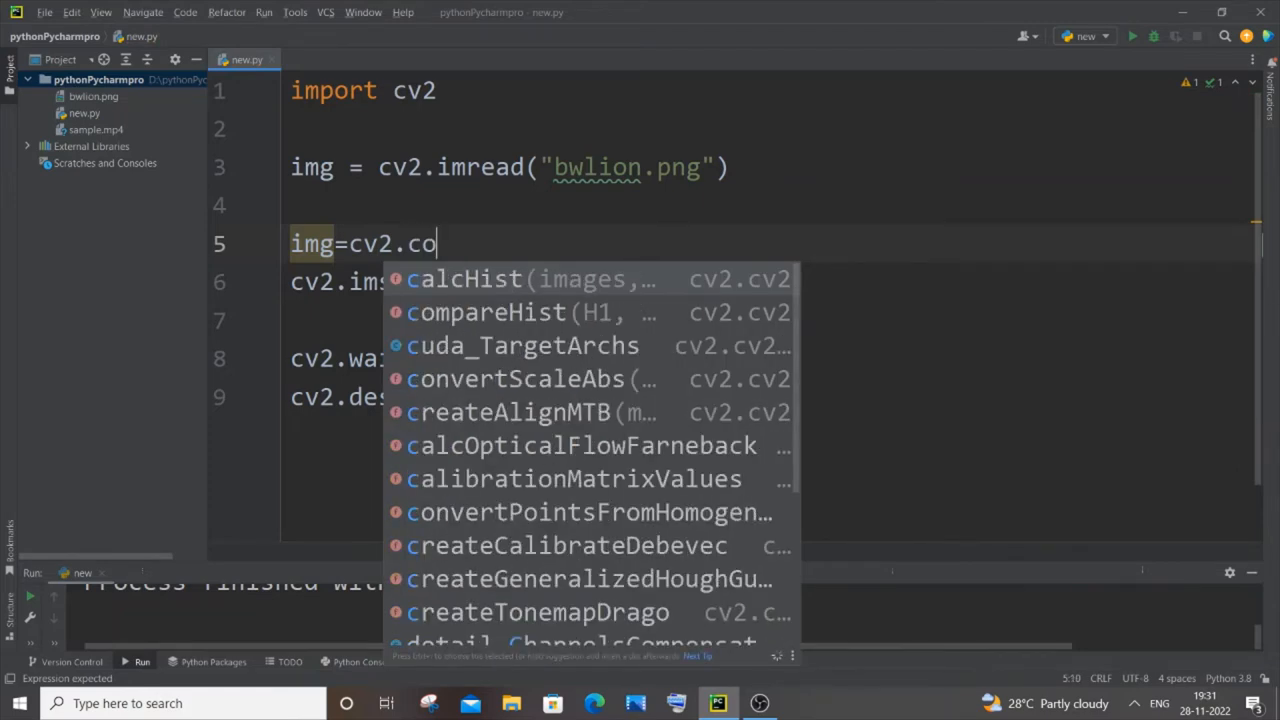
type("p")
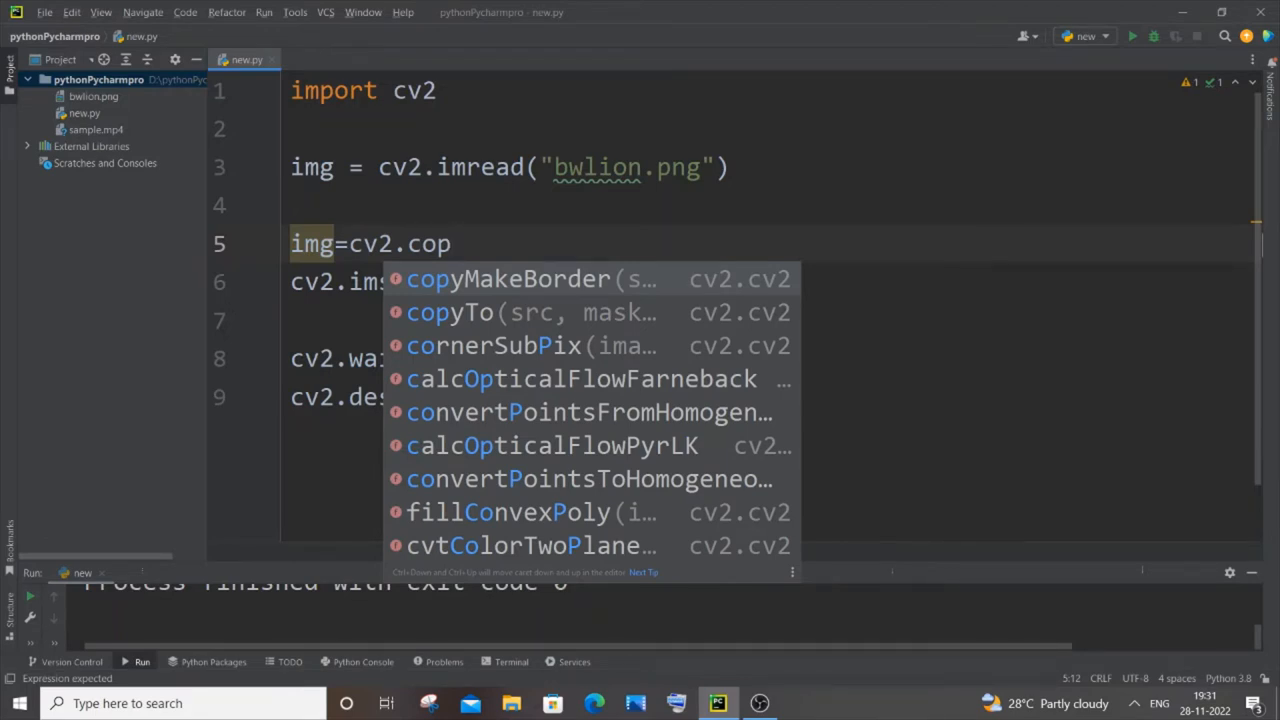
left_click(508, 278)
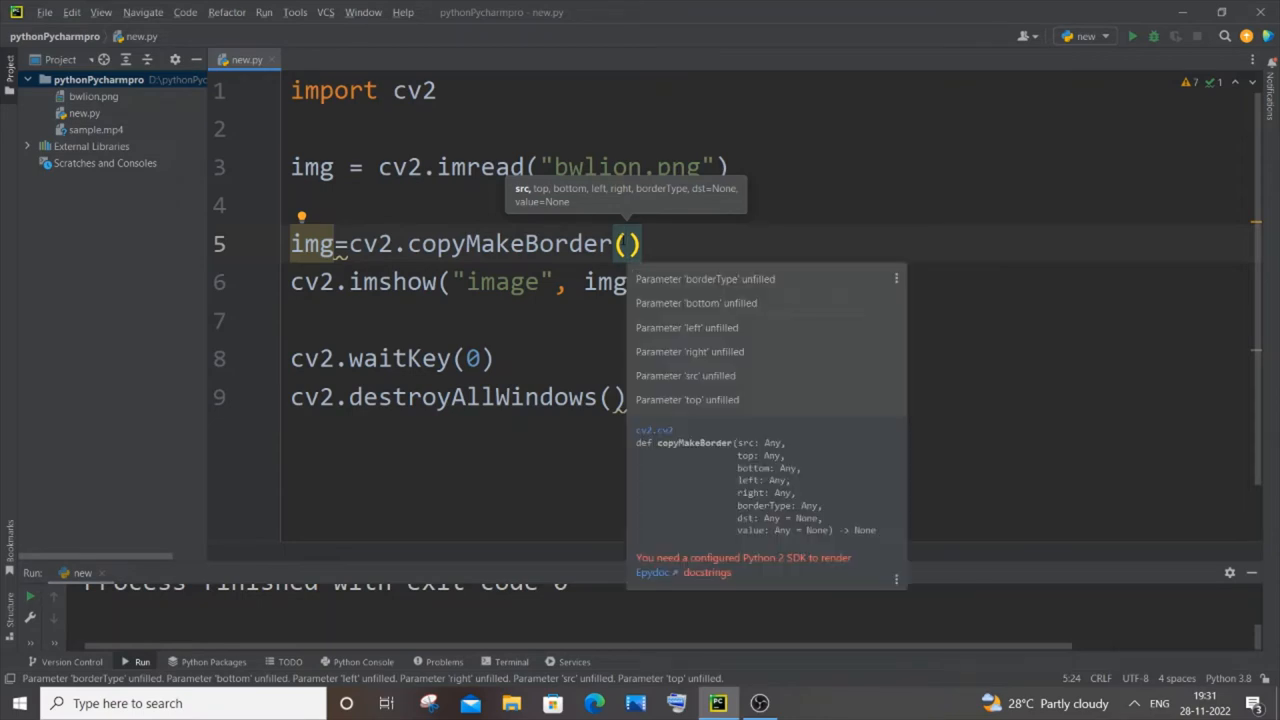
Pass img and four border sizes 10,10,10,10 to copyMakeBorder, with a trailing comma.
type("ims")
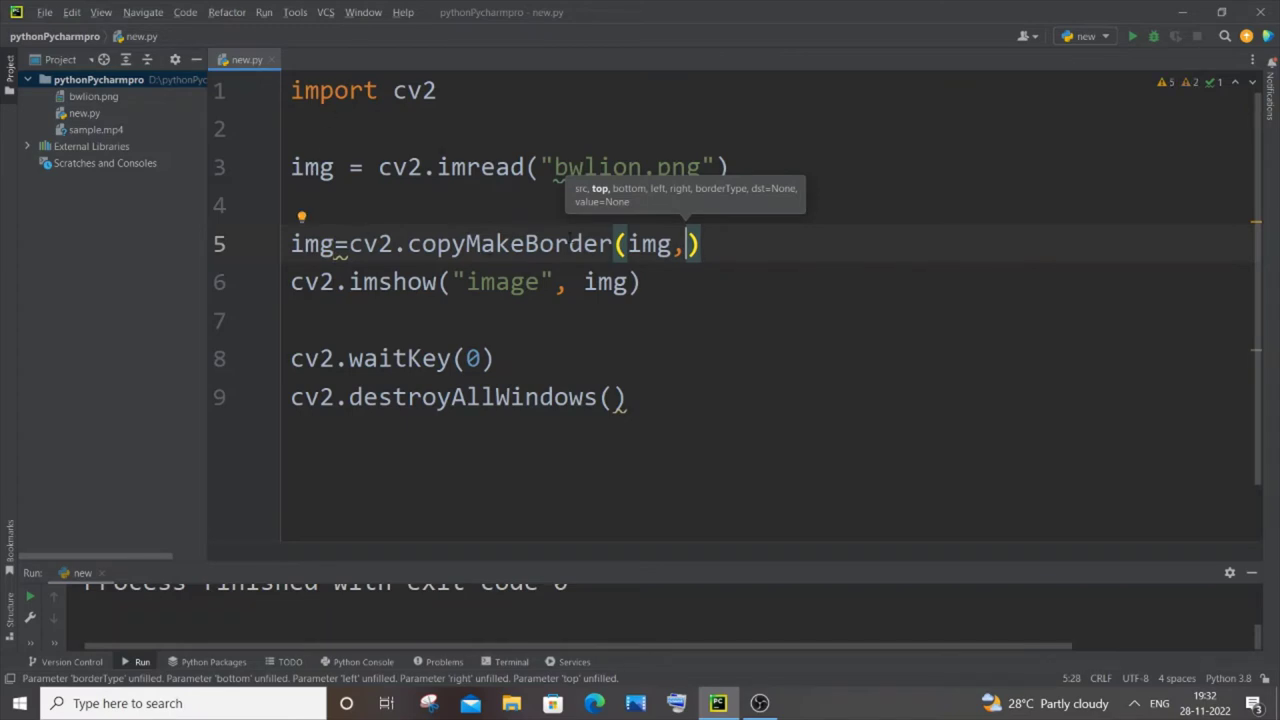
mouse_move(608, 196)
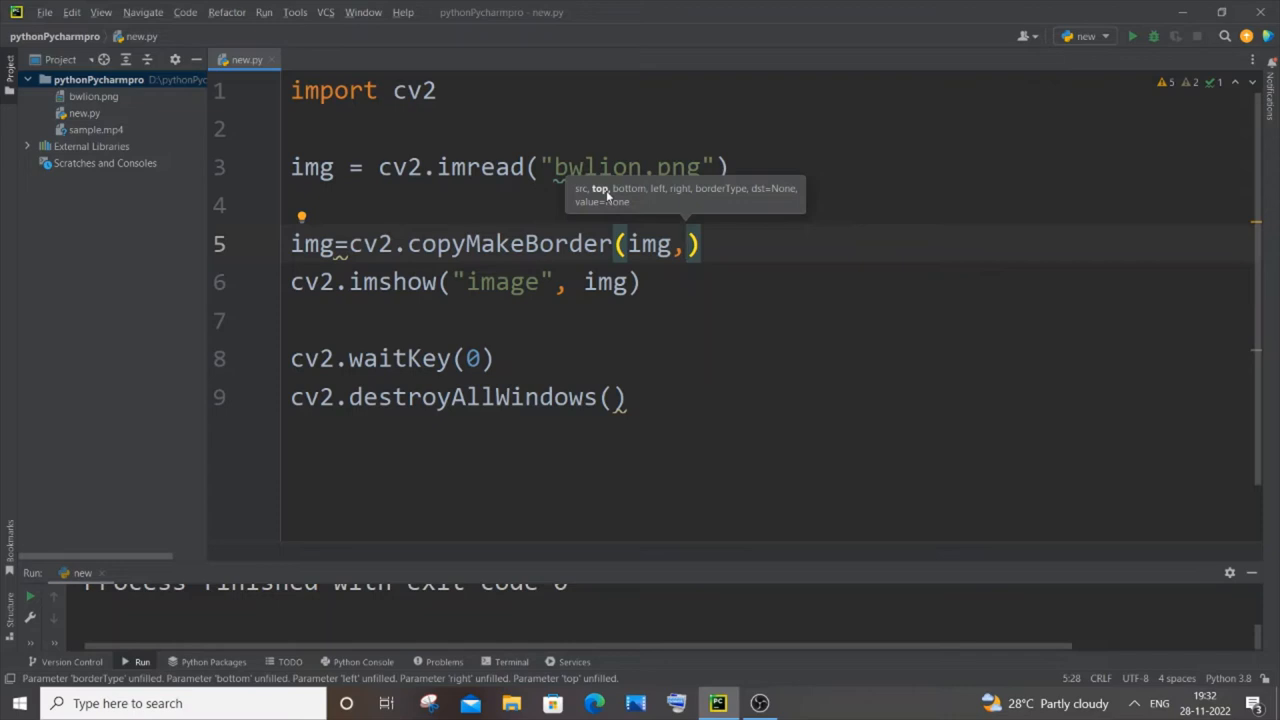
type("10")
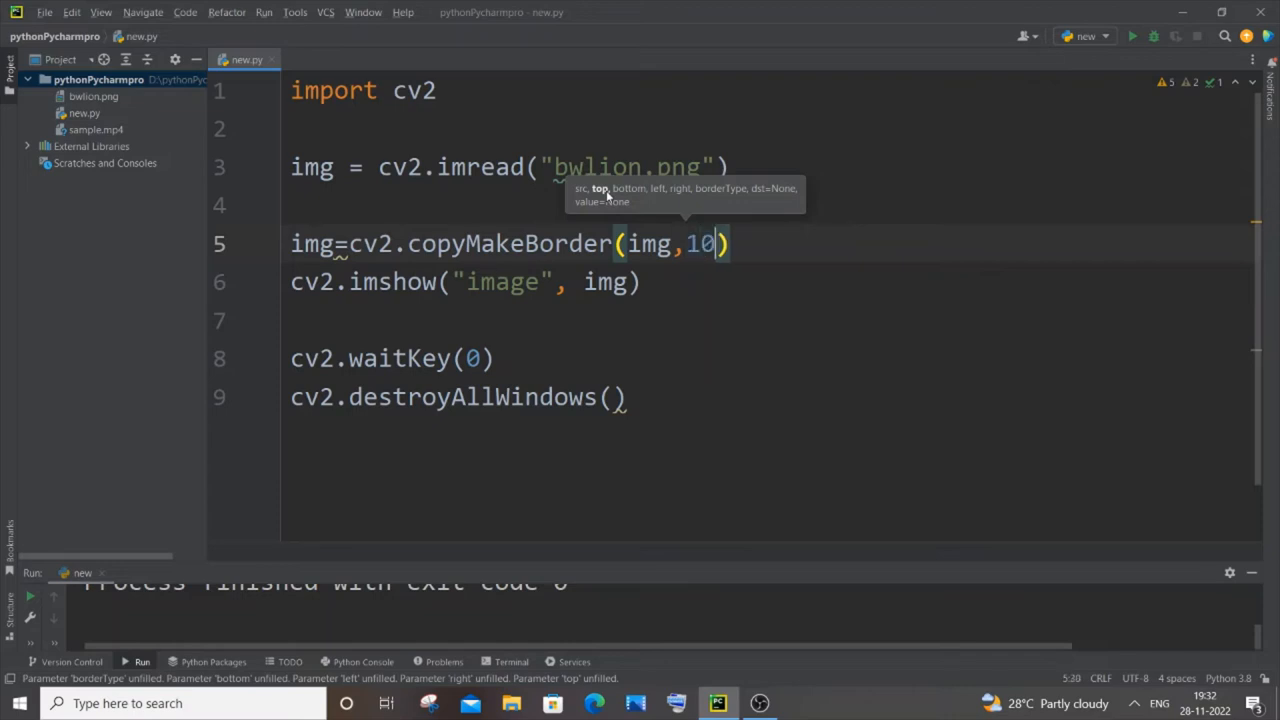
type(",10,10")
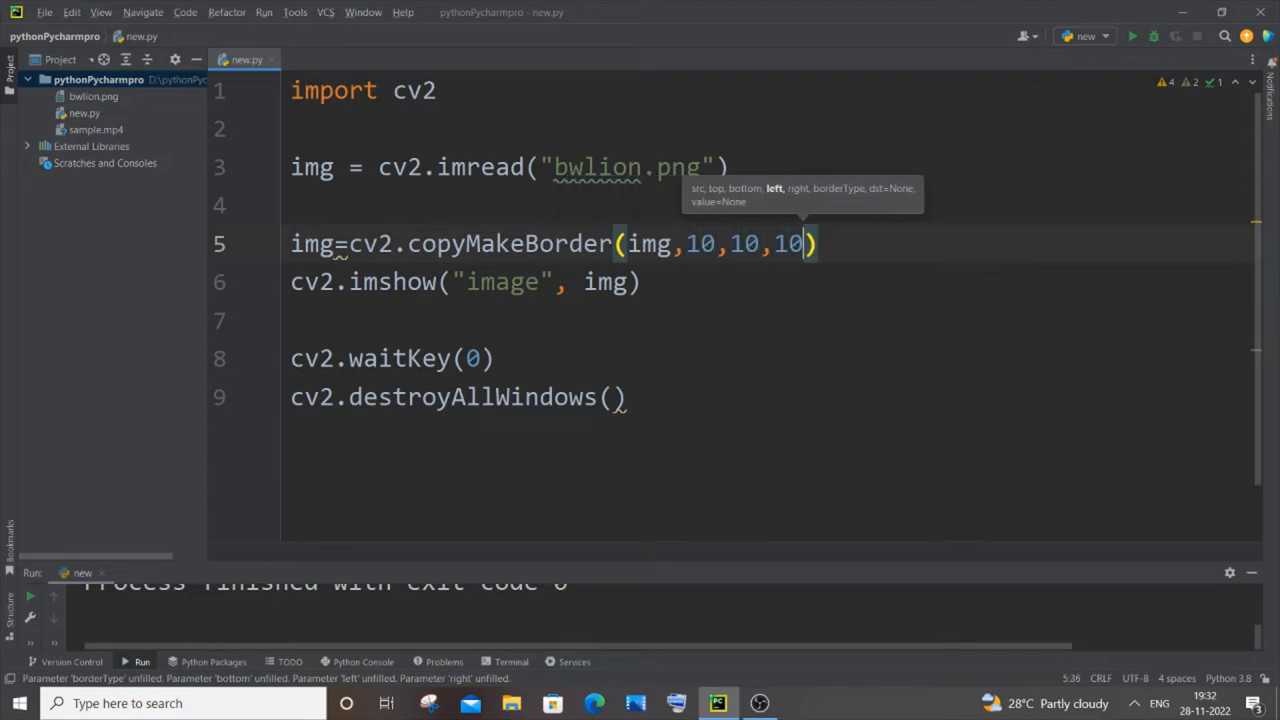
type(",10")
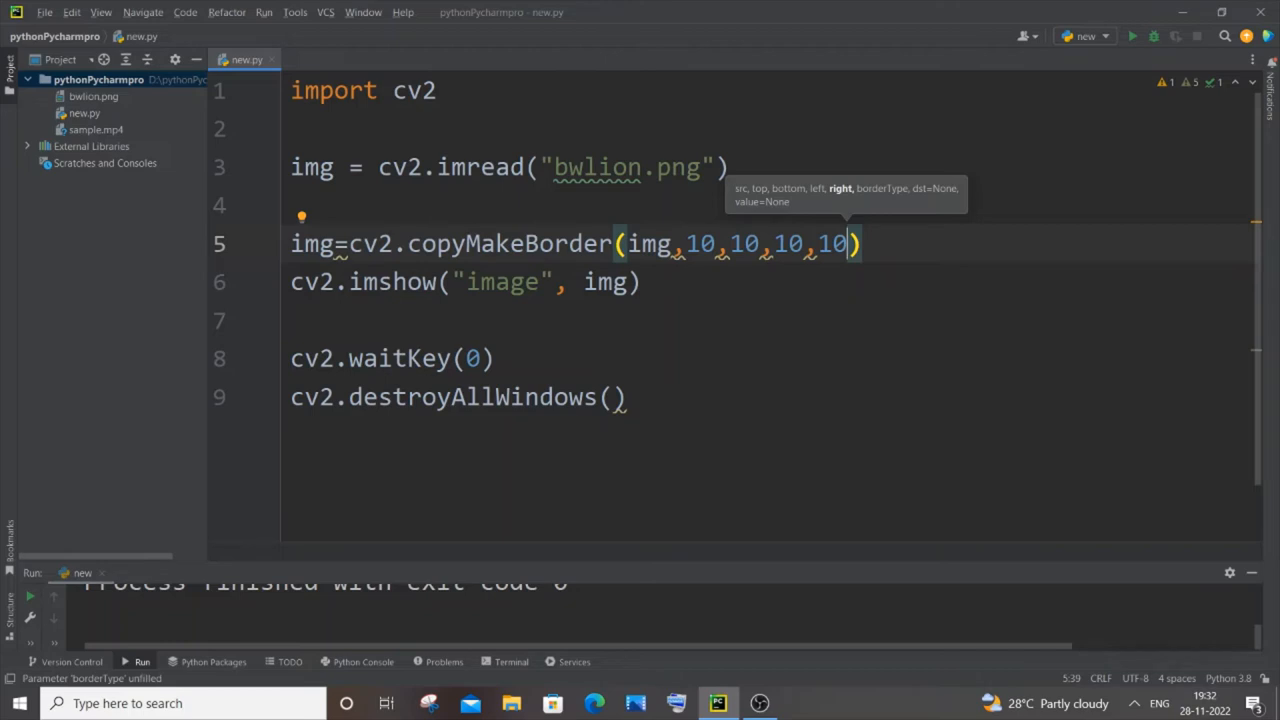
type(",")
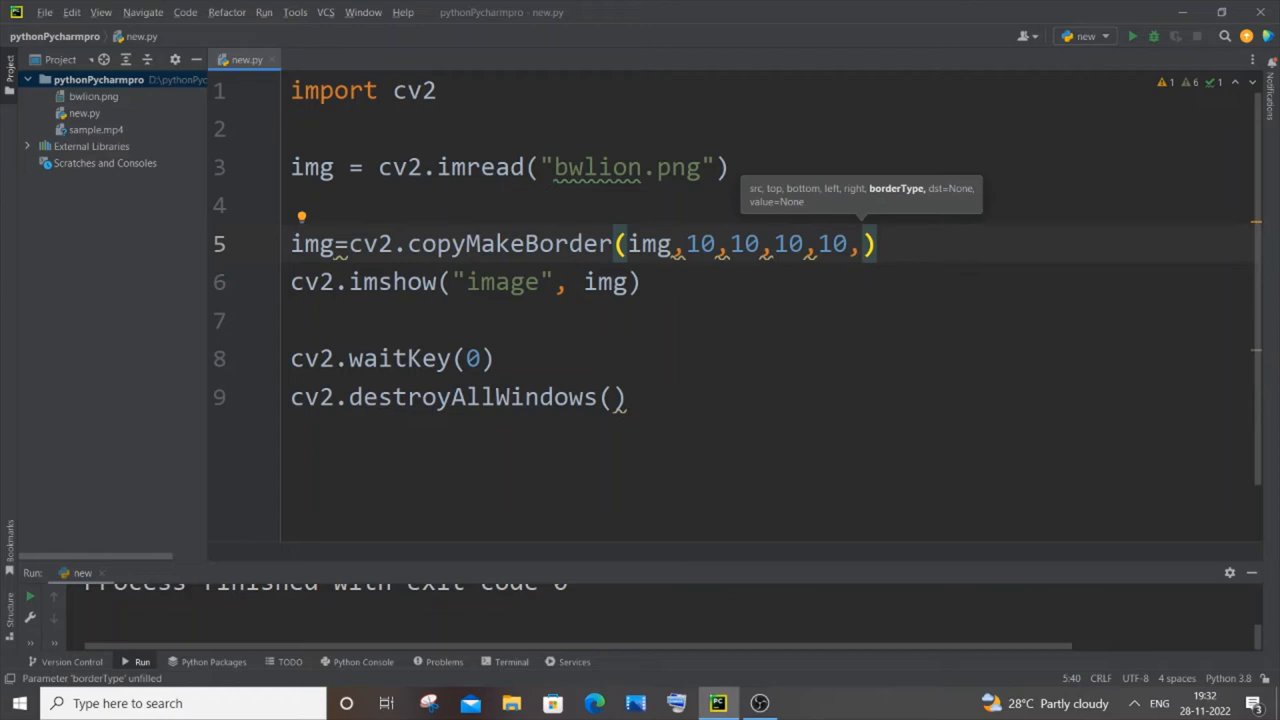
Finish the call with cv2.BORDER_CONSTANT as border type and value=0.
type("cv")
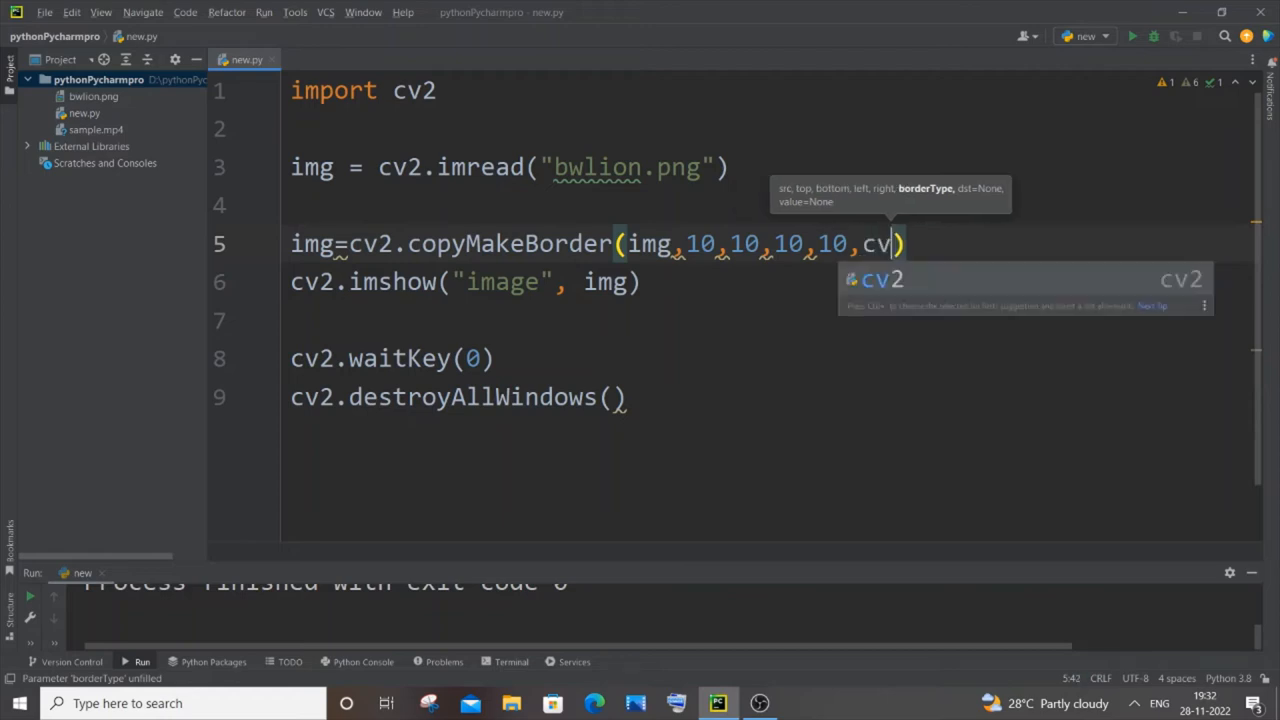
type(".B")
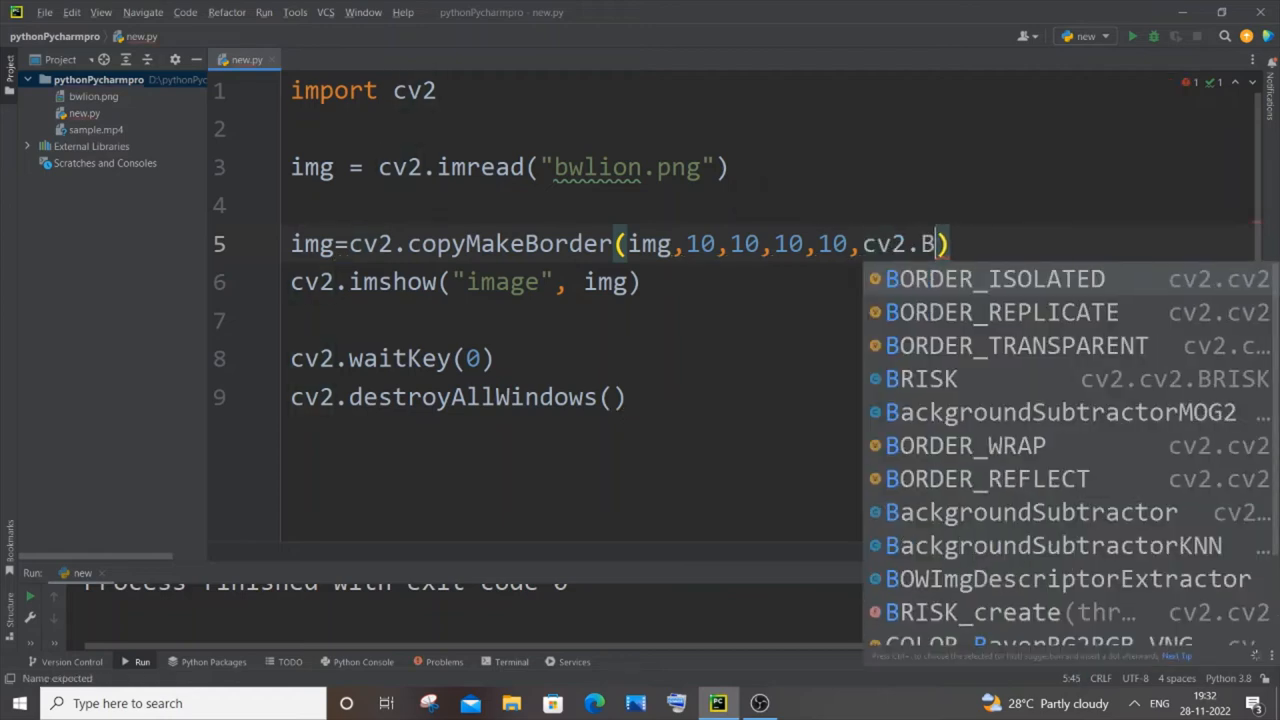
type("o")
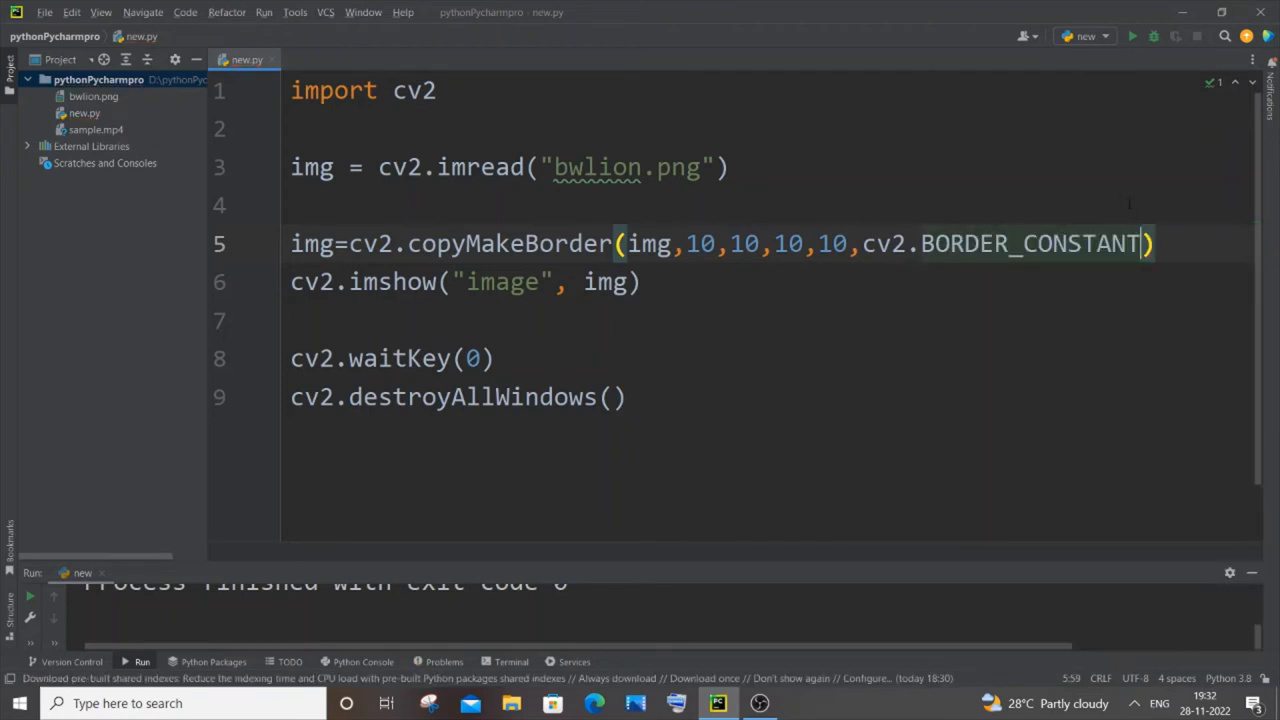
type(",")
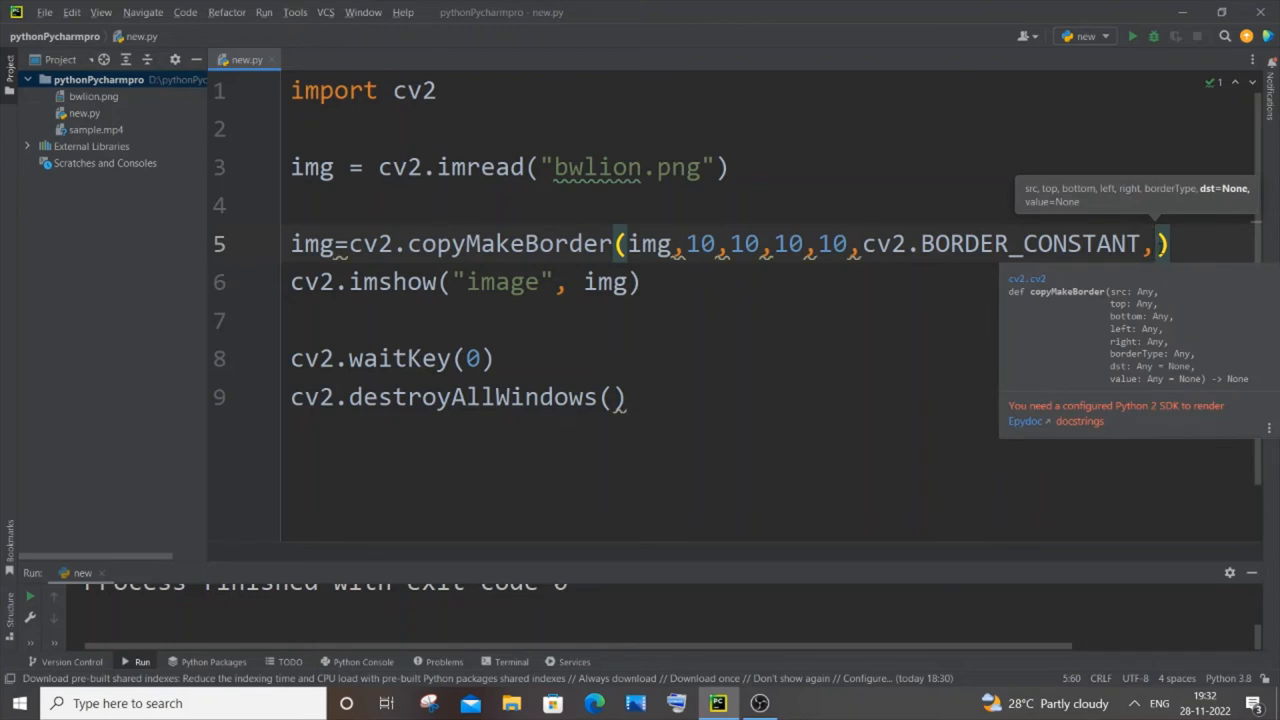
type("va")
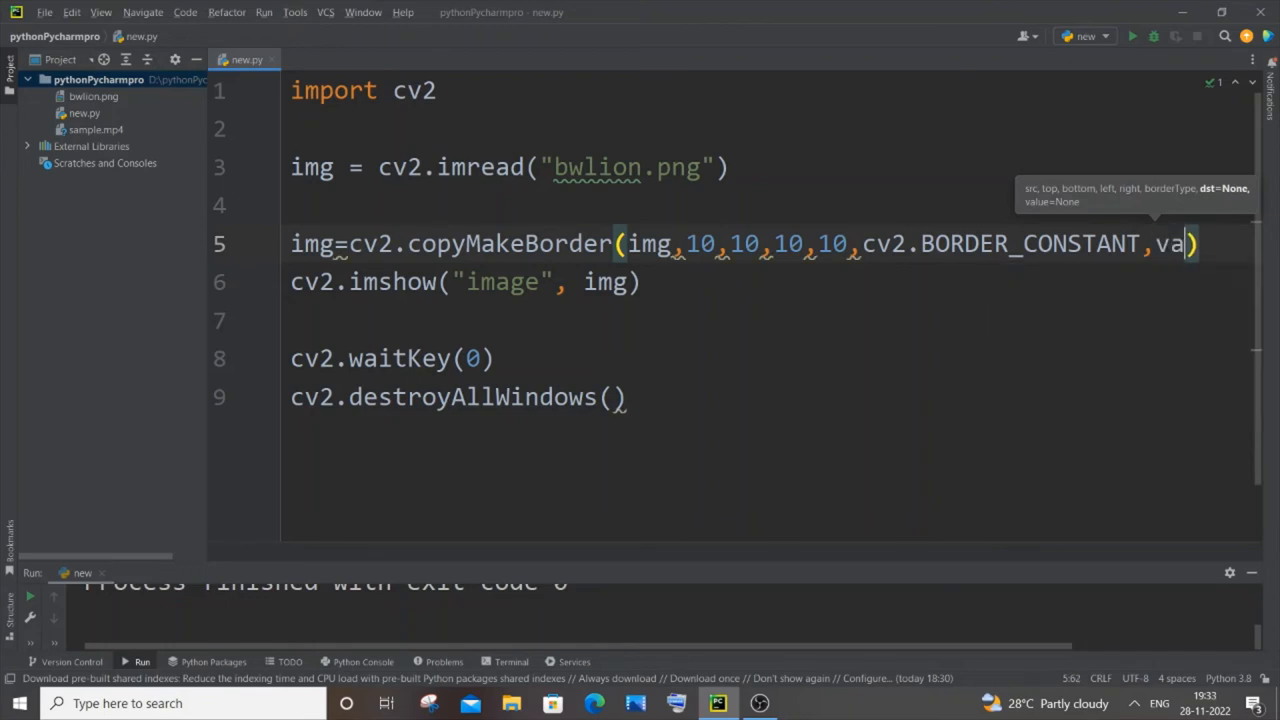
type("ue=0")
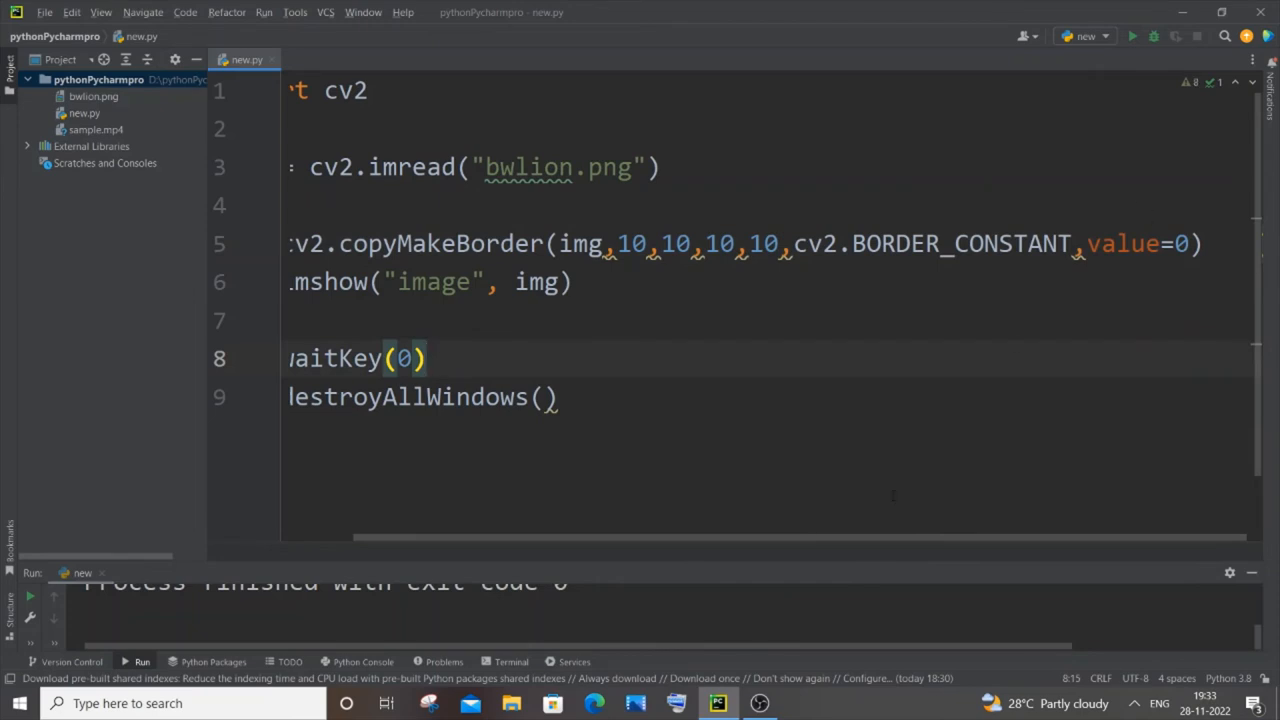
Run the script to see the lion image with a thin black border, then close the preview.
scroll("left", 3)
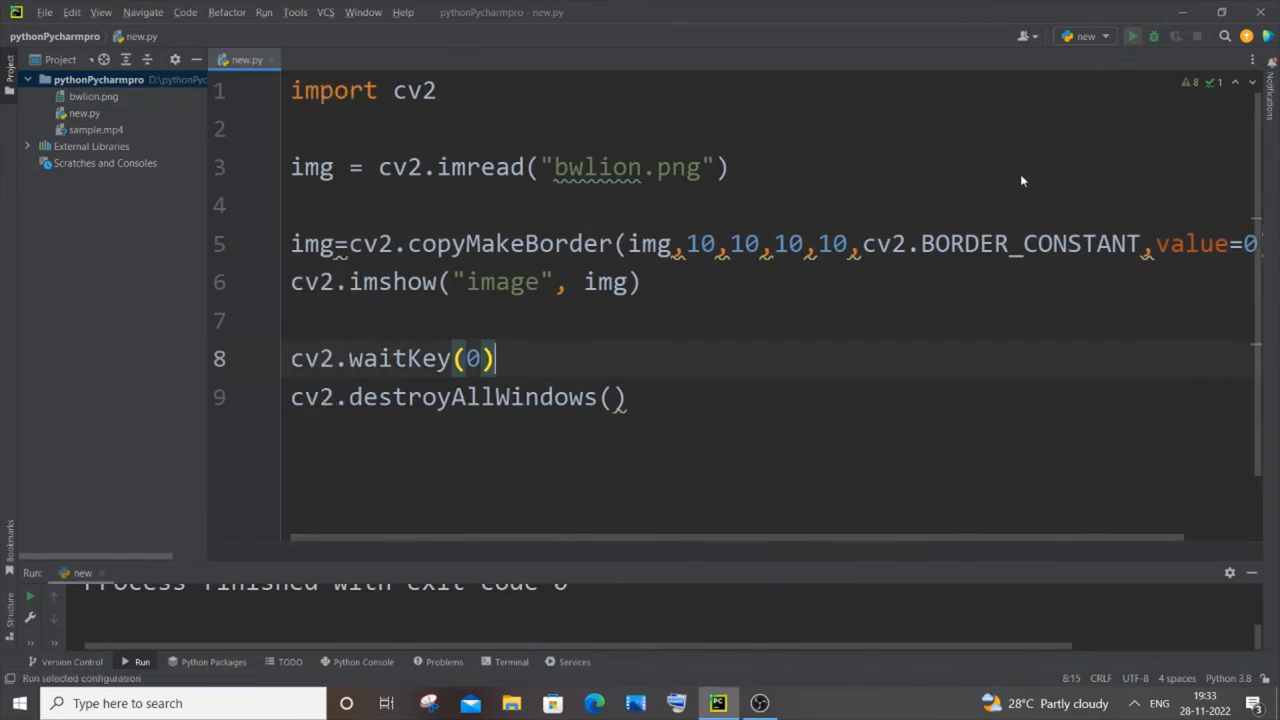
left_click(1132, 36)
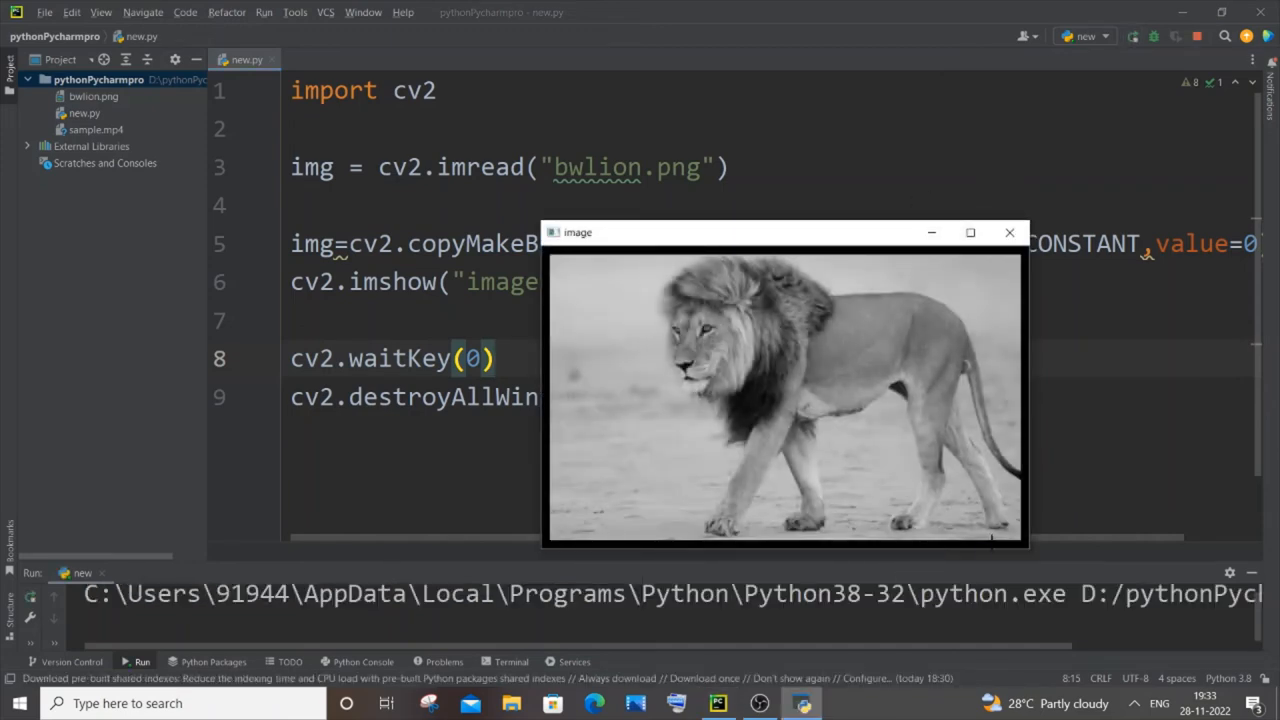
left_click(1008, 232)
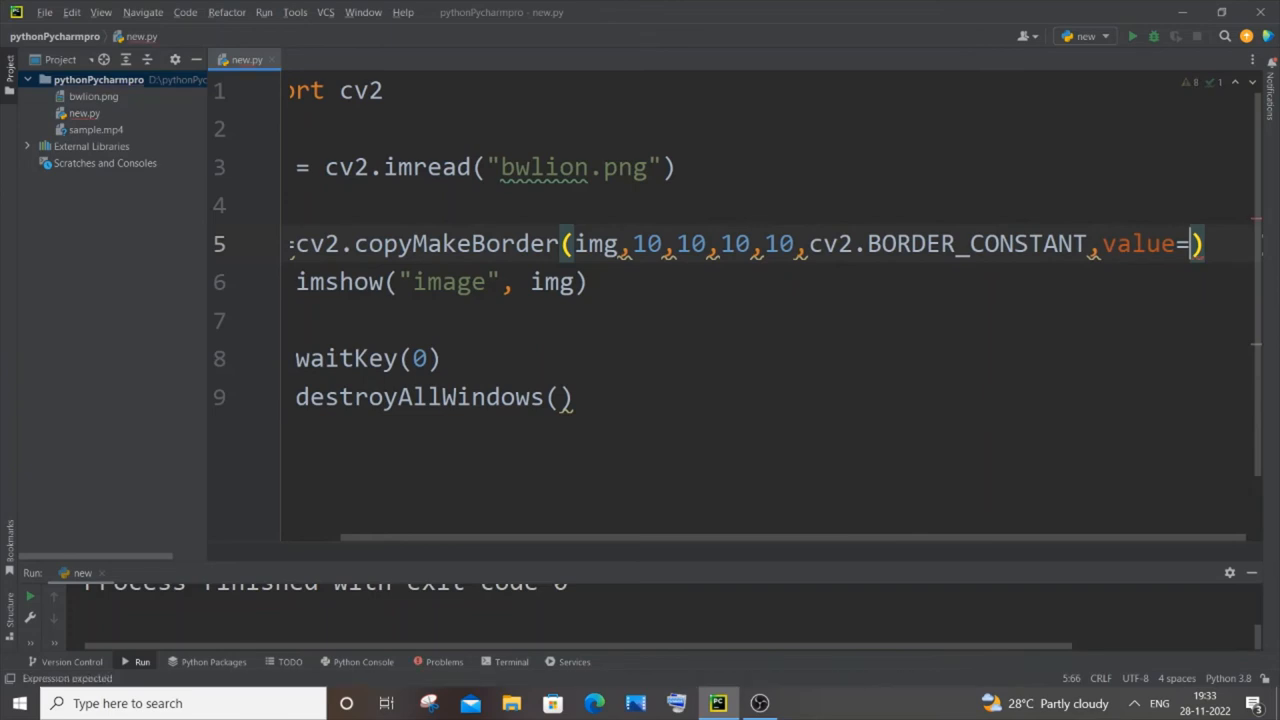
Replace value=0 with a colour list starting [255 inside copyMakeBorder.
type("[]")
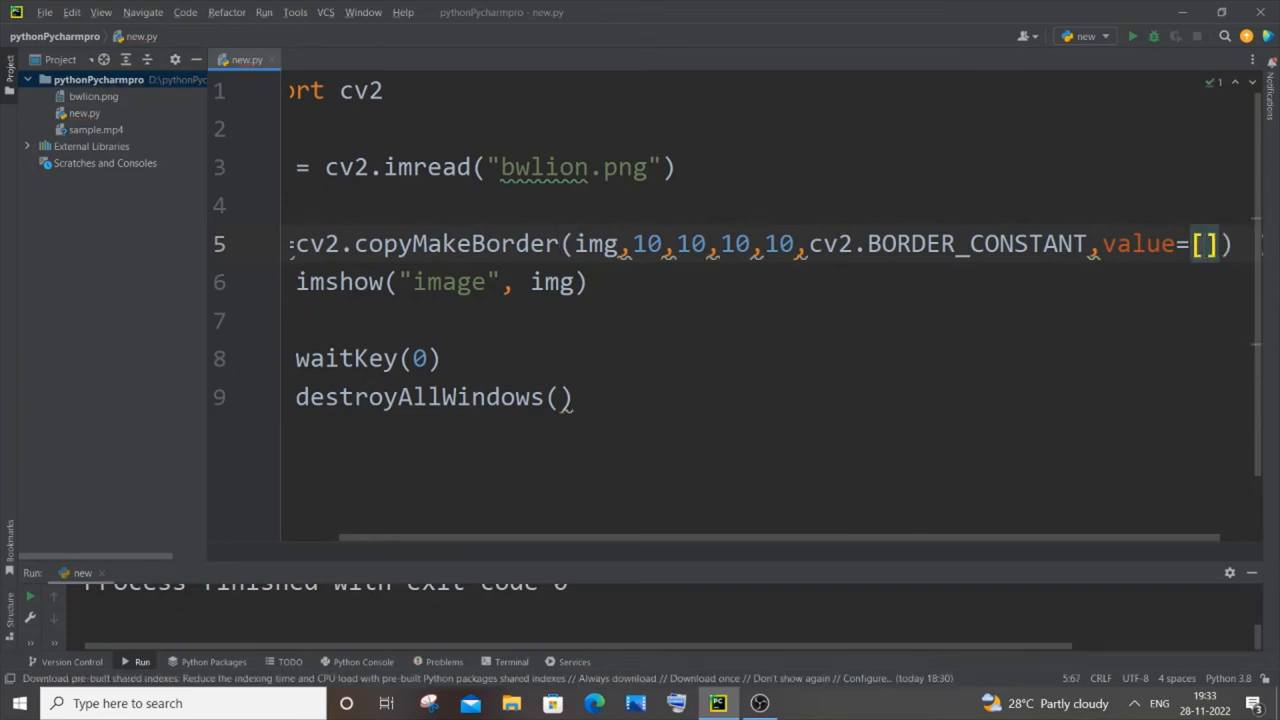
type("255")
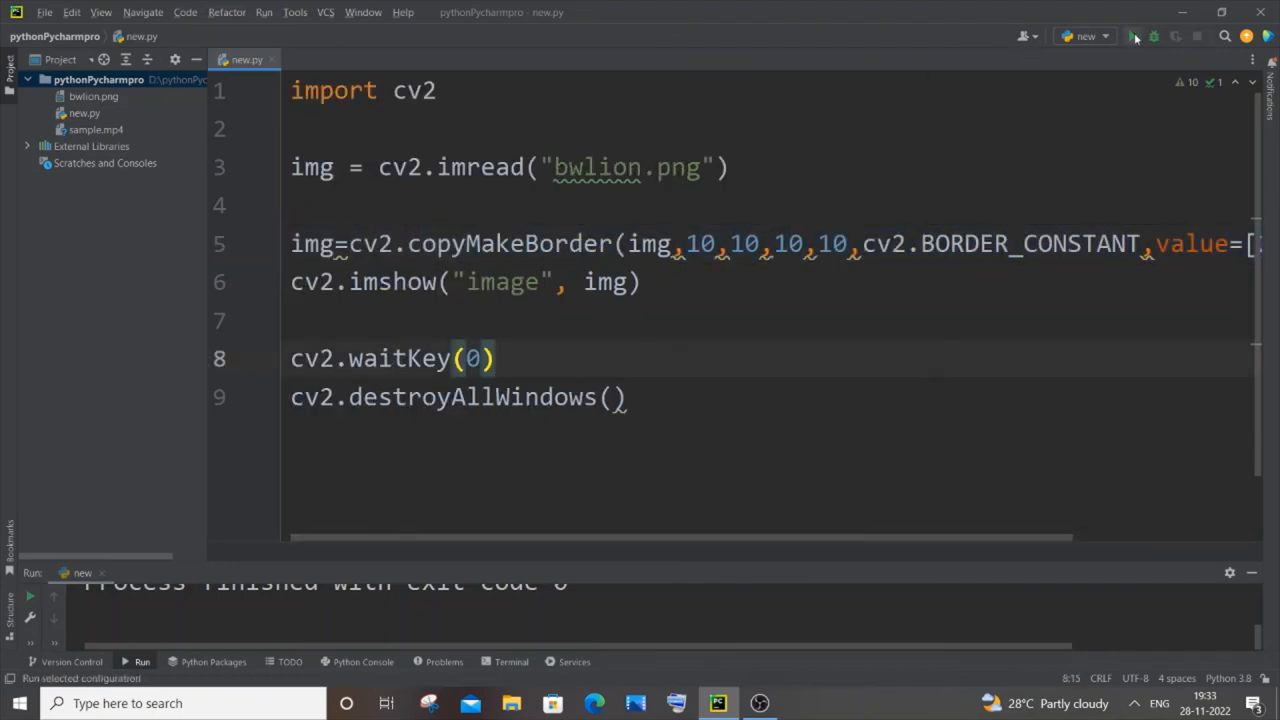
Run the script to show the lion image with a cyan [255,255,0] border, then close the preview.
left_click(1132, 36)
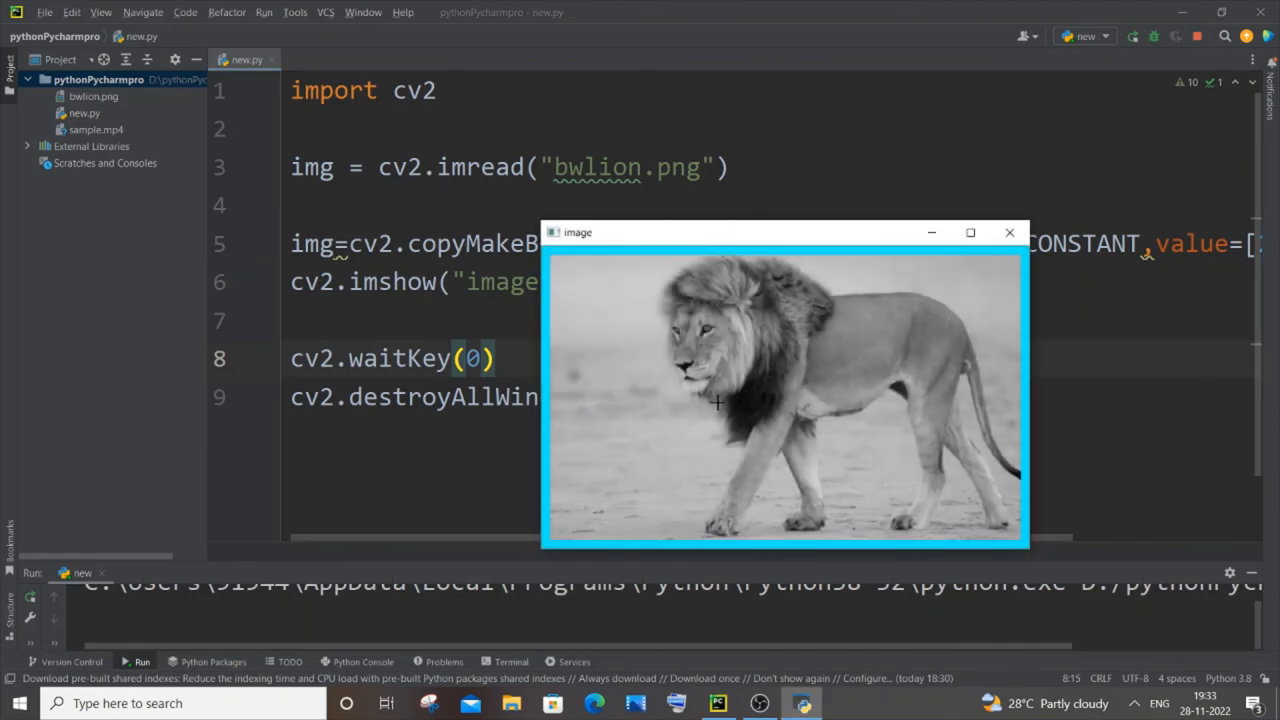
mouse_move(1032, 424)
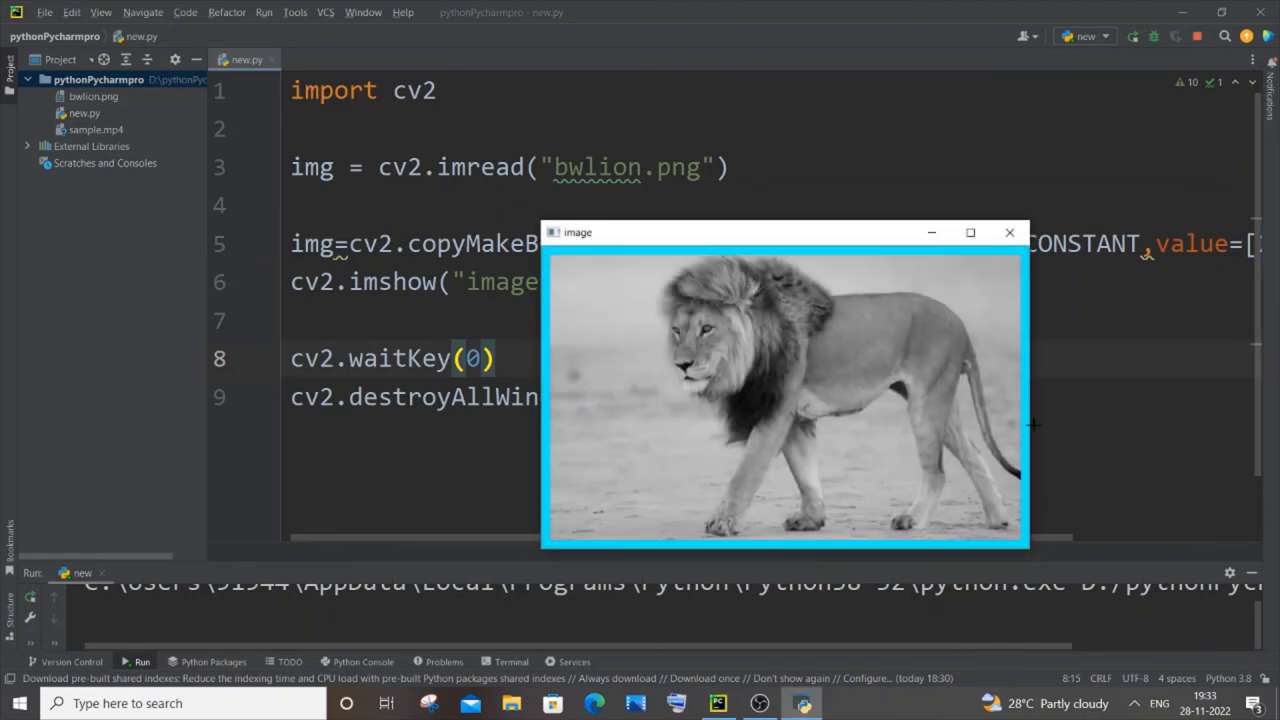
left_click(1008, 232)
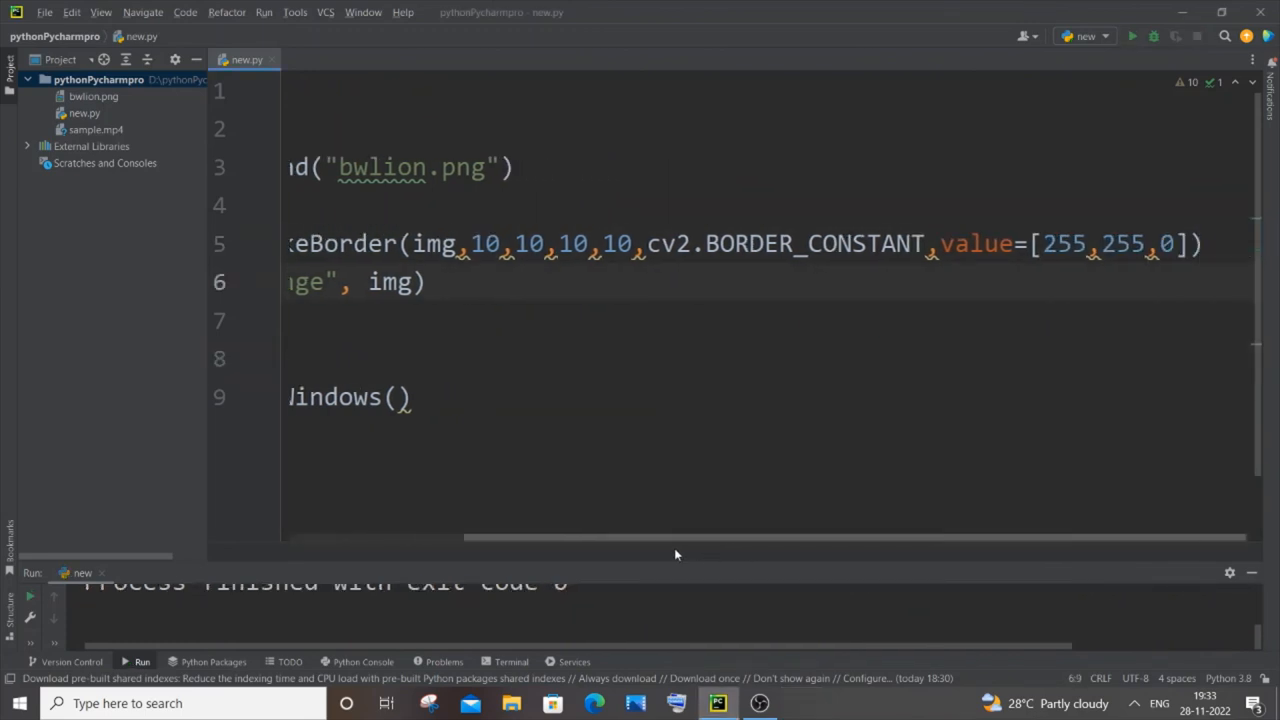
mouse_move(744, 540)
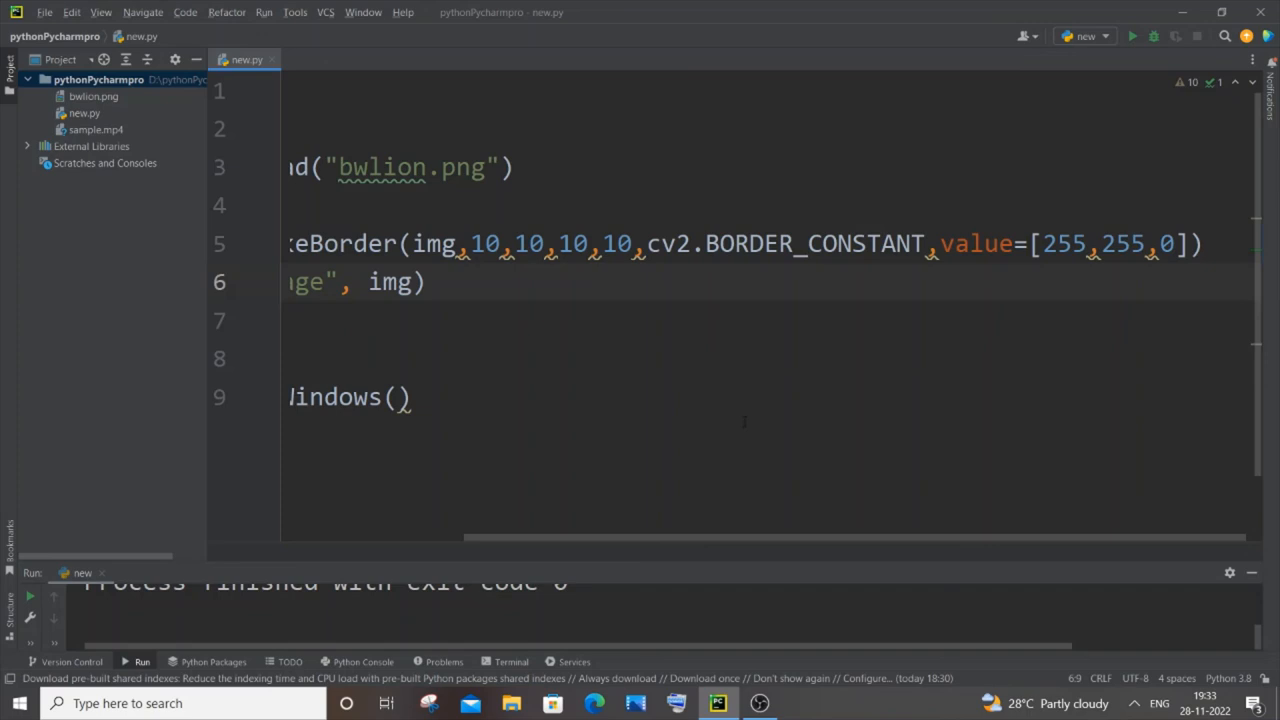
scroll("left", 3)
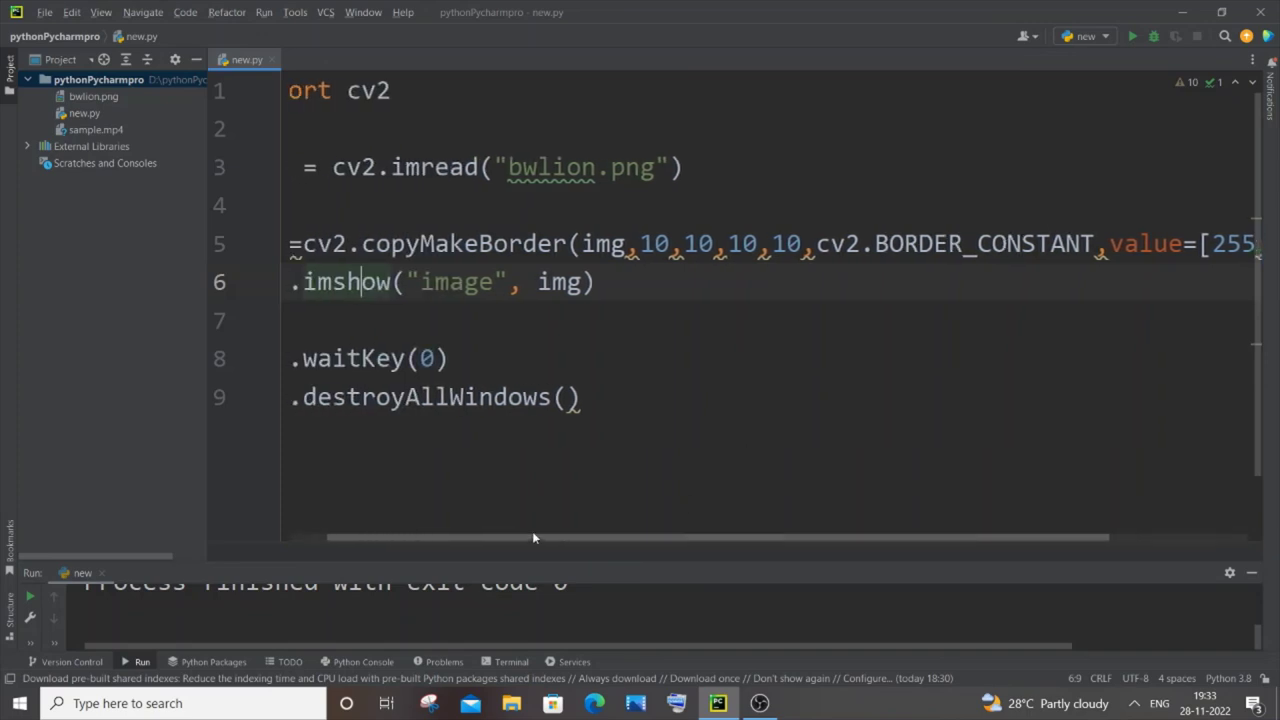